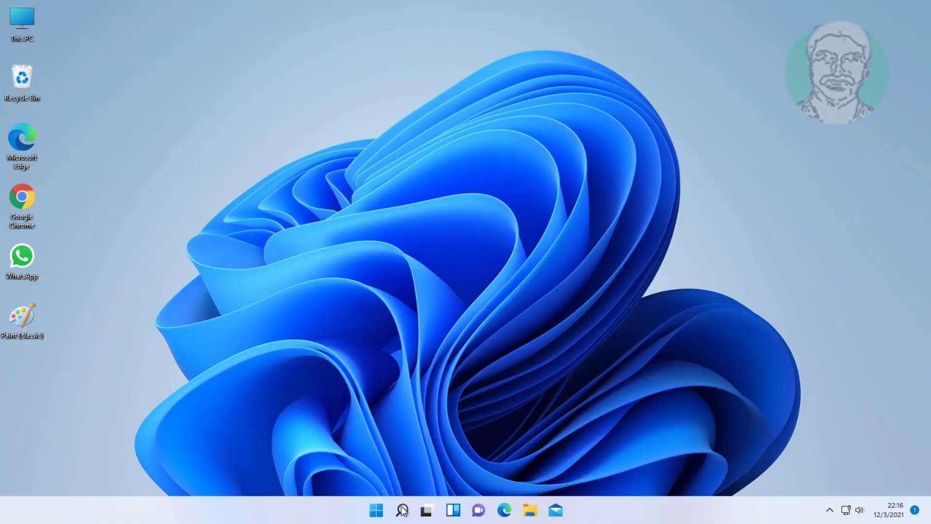
- Launch Windows Settings from the Start menu's pinned apps
click(378, 508)
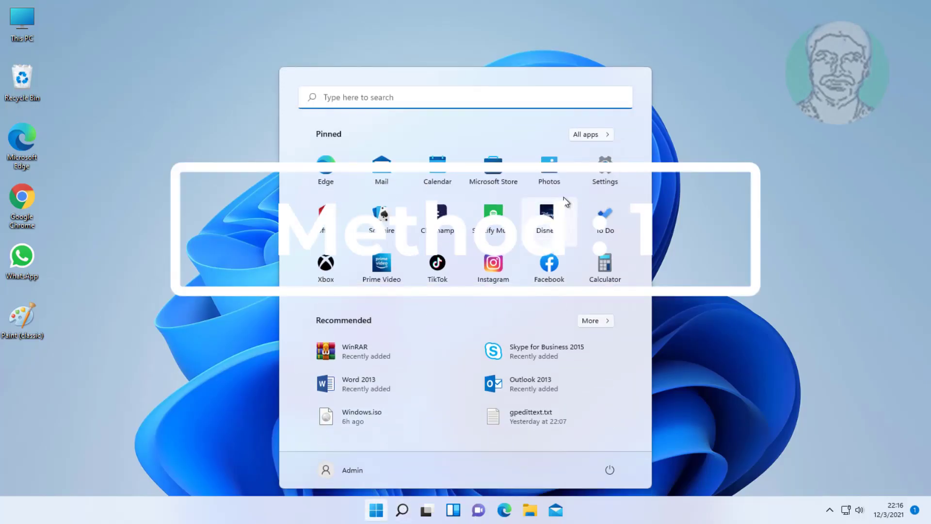
click(605, 162)
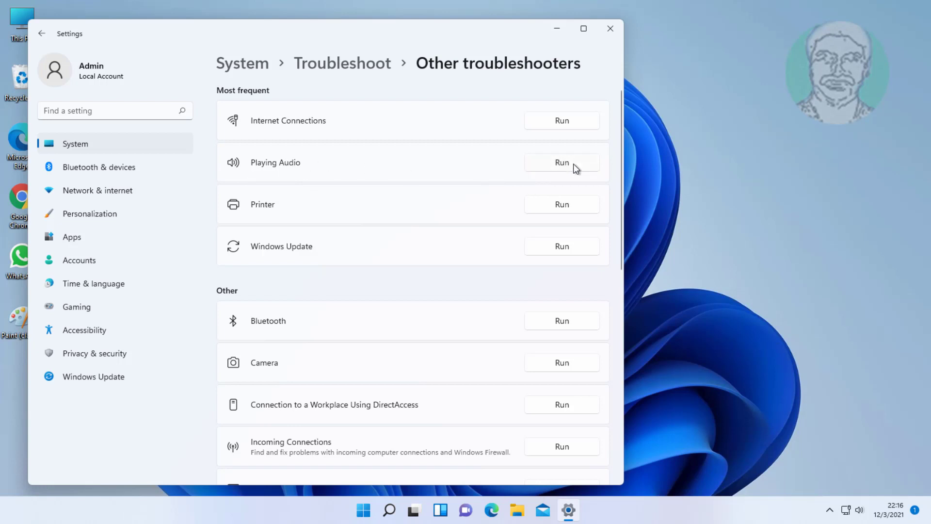
- Run the Playing Audio troubleshooter and turn off the speaker audio enhancements
click(562, 161)
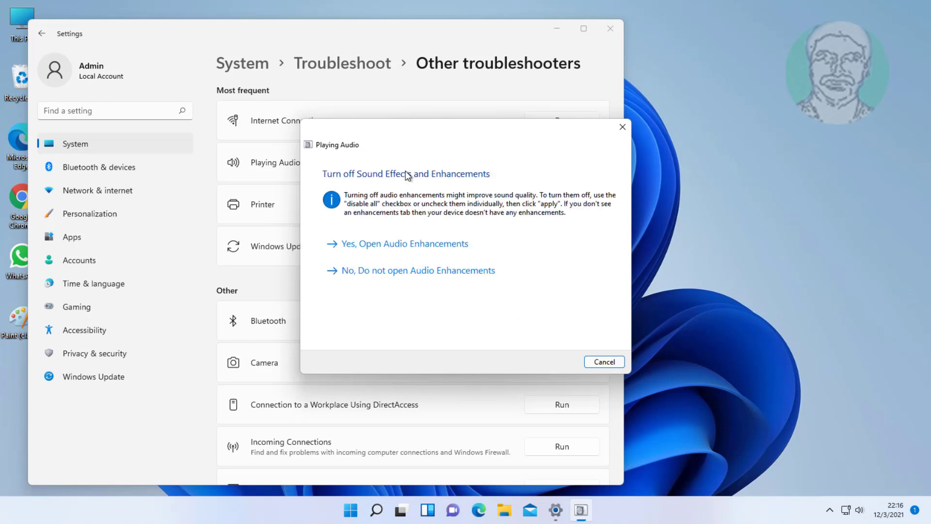
click(404, 244)
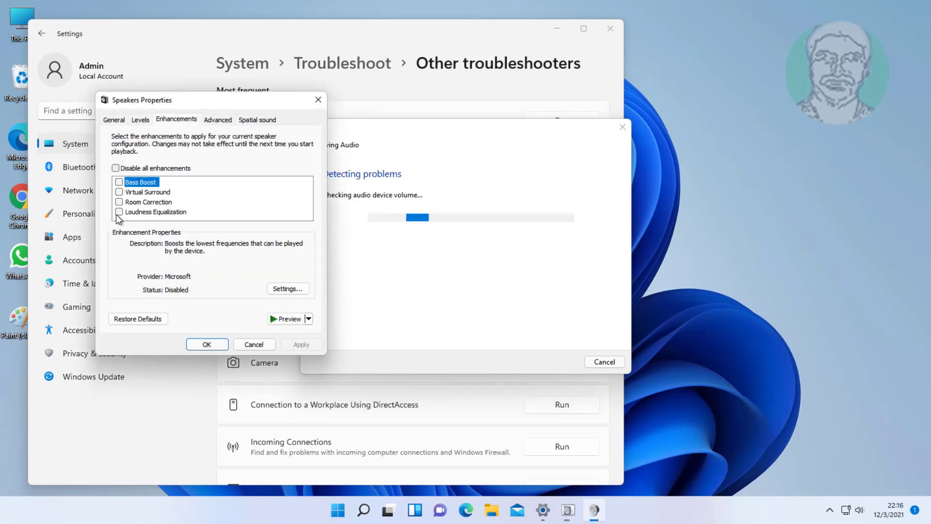
click(116, 168)
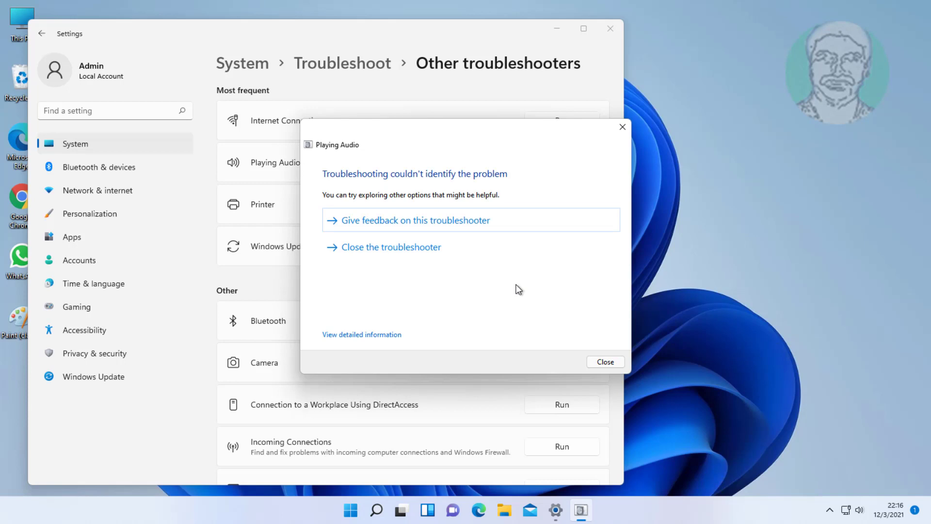
mouse_move(485, 297)
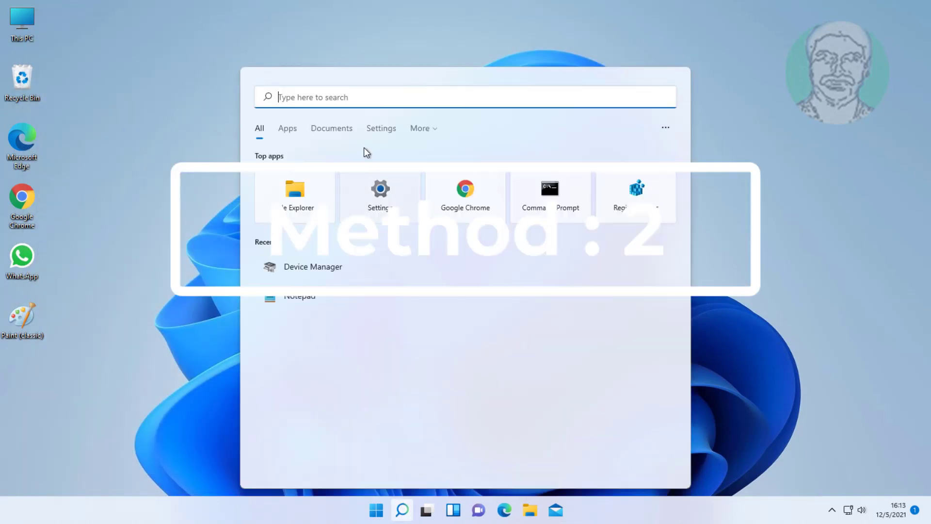
- Search 'cmd' and start Command Prompt as administrator
text(cmd)
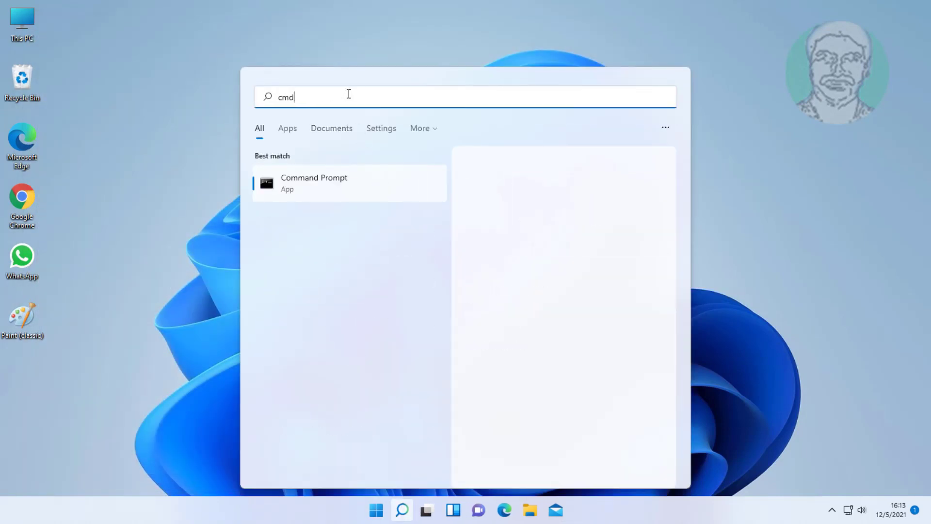
click(333, 183)
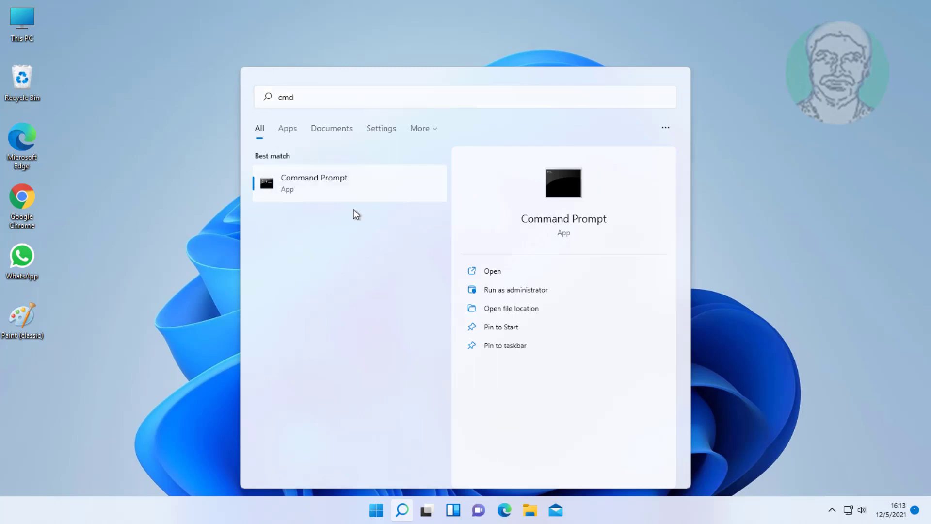
click(515, 290)
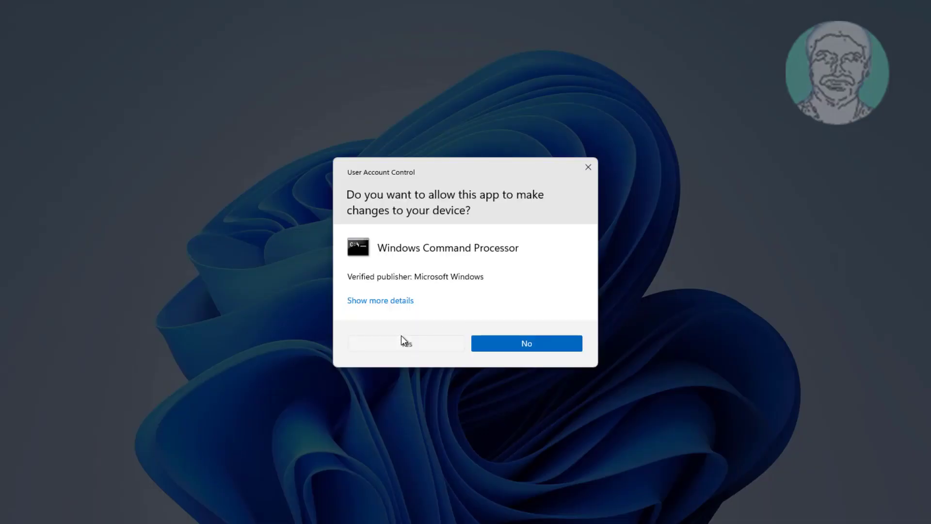
- Approve the permission prompt and run 'net localgroup Administrators /add networkservice'
click(406, 343)
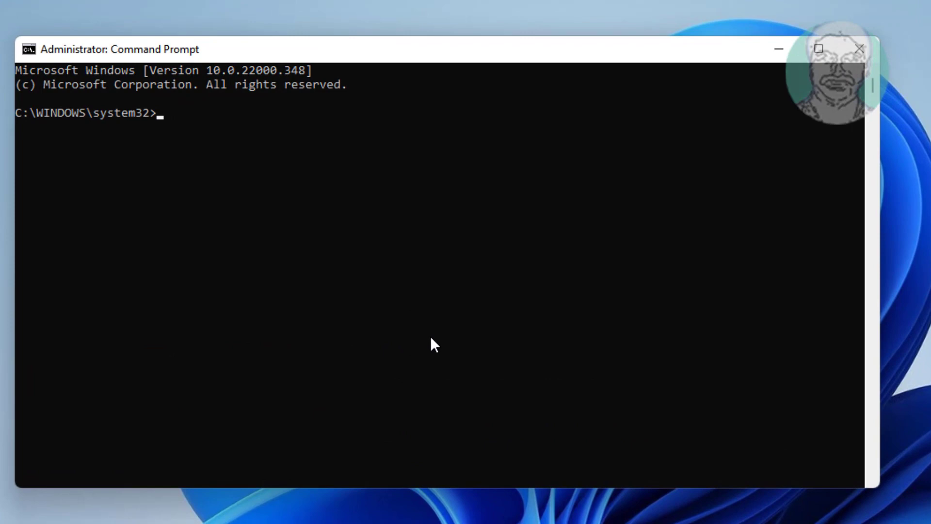
text(net l)
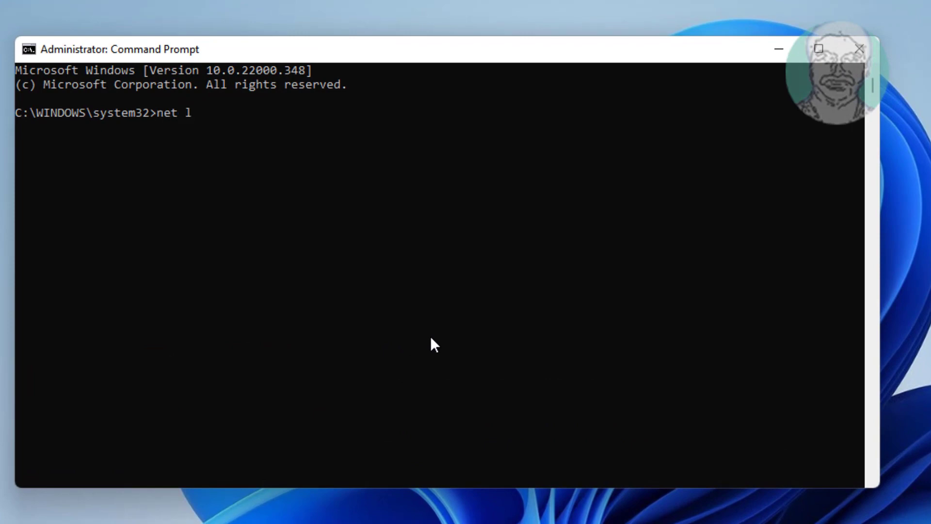
text(ocalgroup)
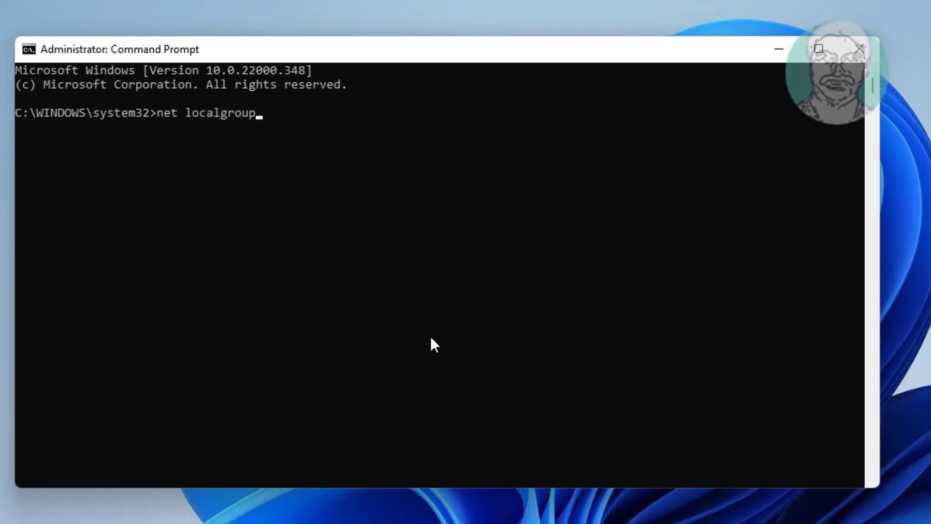
text(Ad)
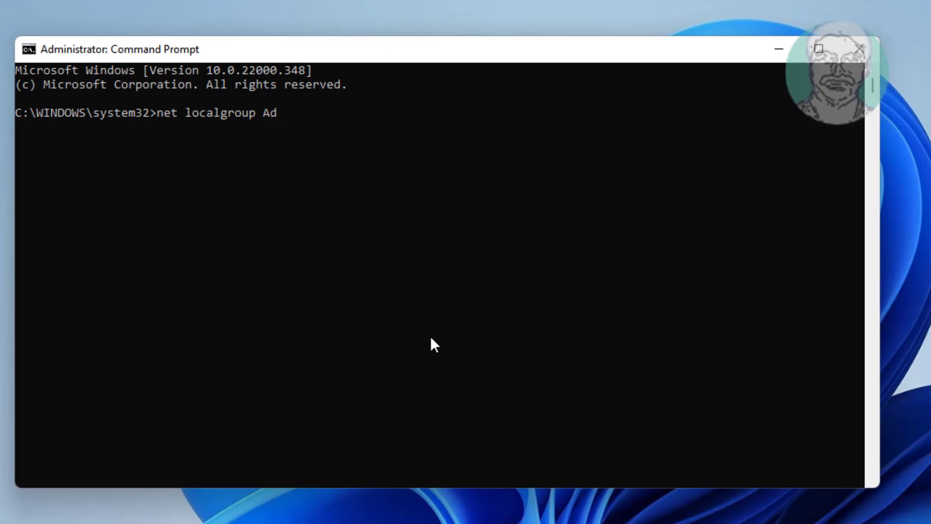
text(ministr)
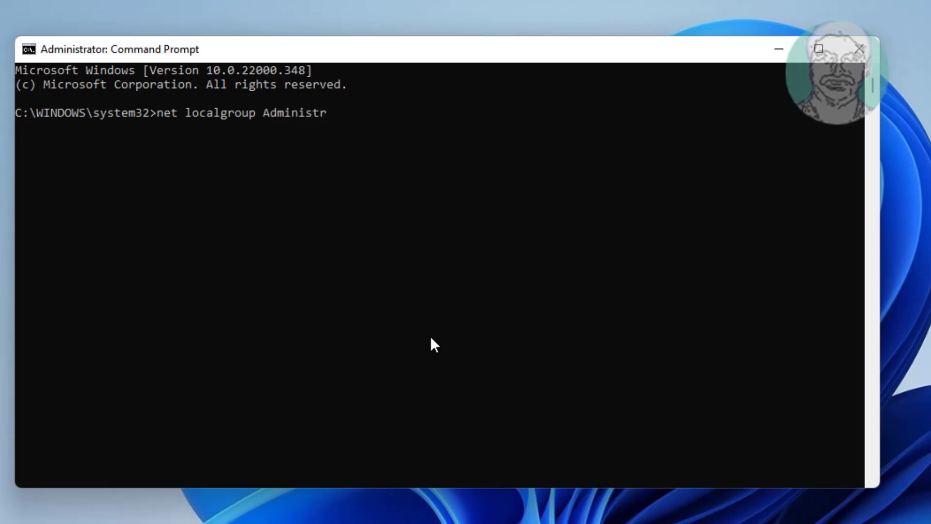
text(ators /ad)
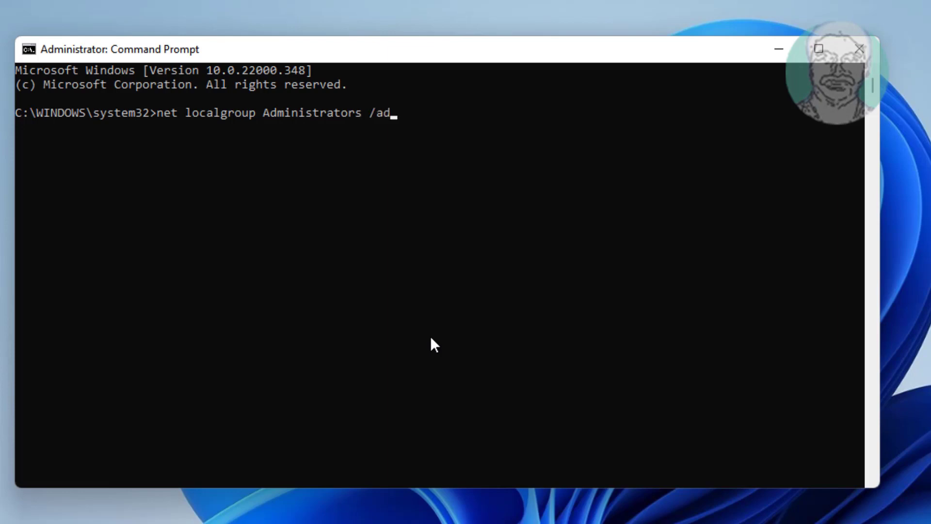
text(d network)
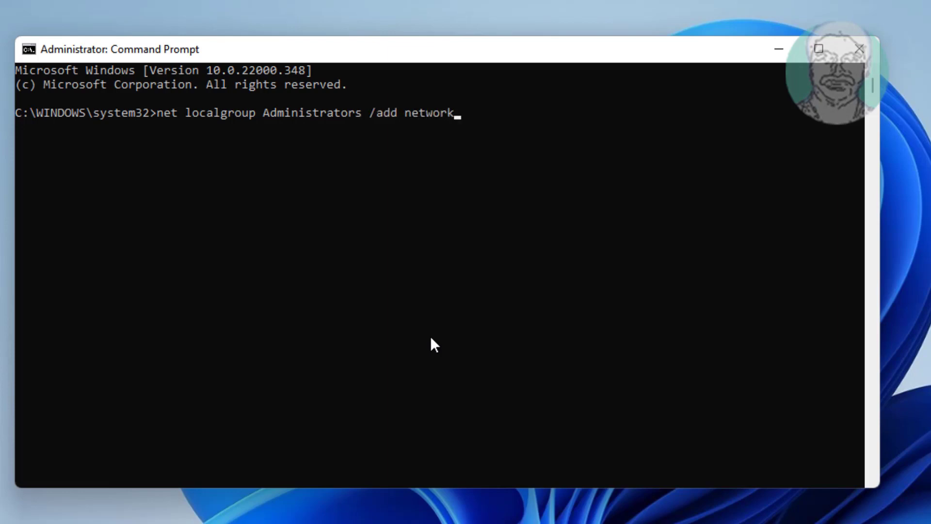
text(service)
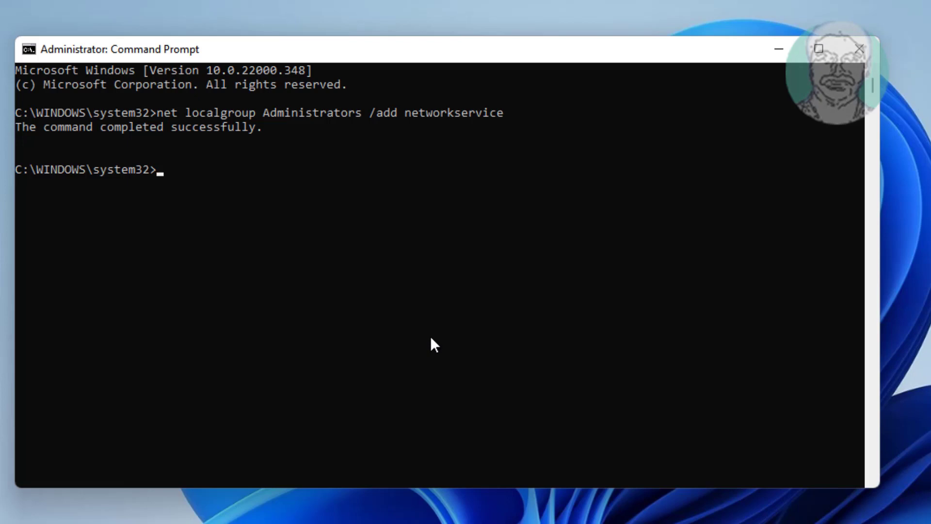
text(net localgroup)
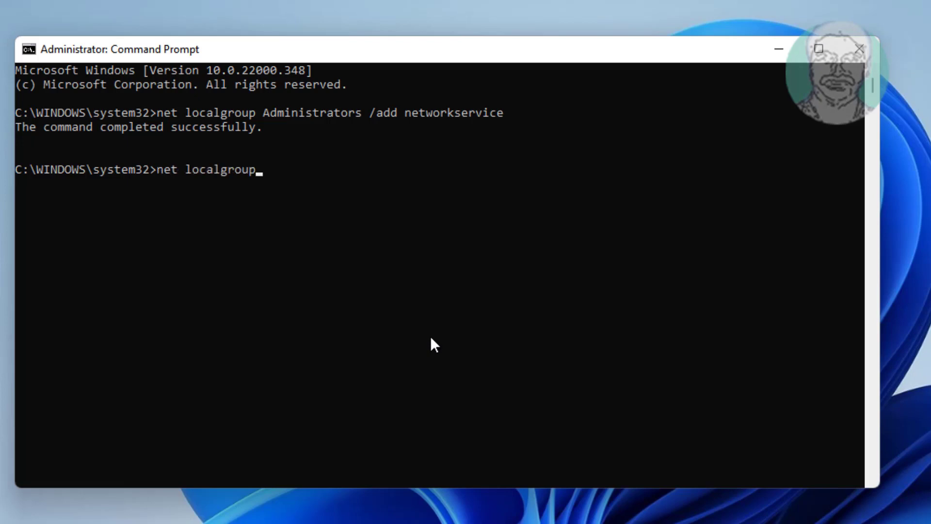
- Add localservice to the Administrators group with net localgroup, then close Command Prompt
text(Admi)
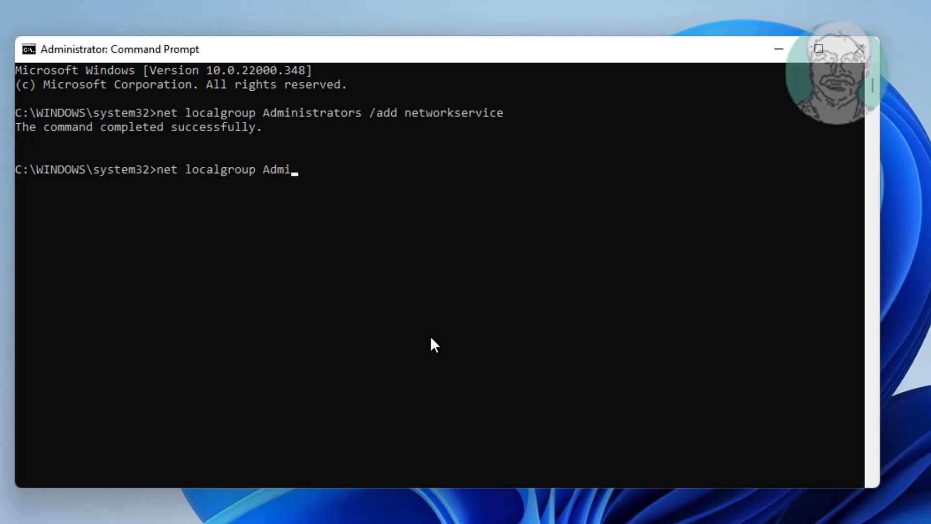
text(nistrators)
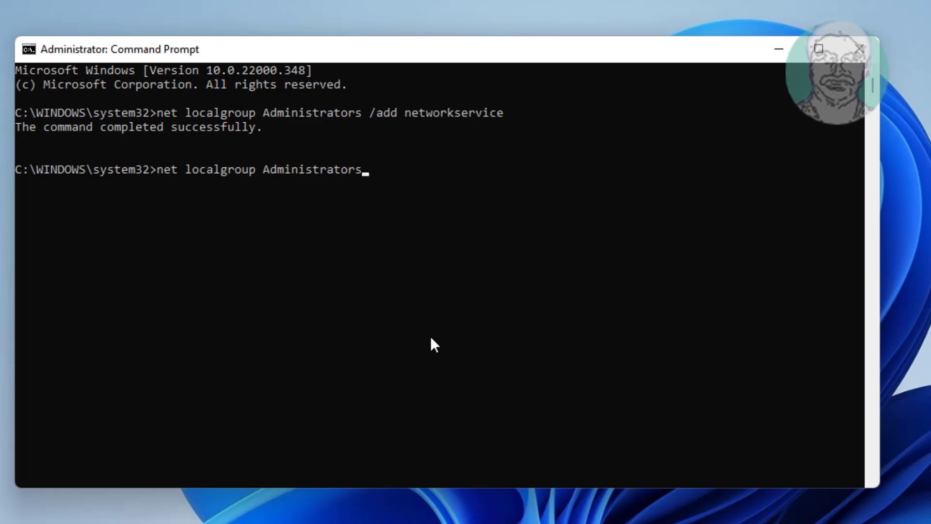
text(/add loca)
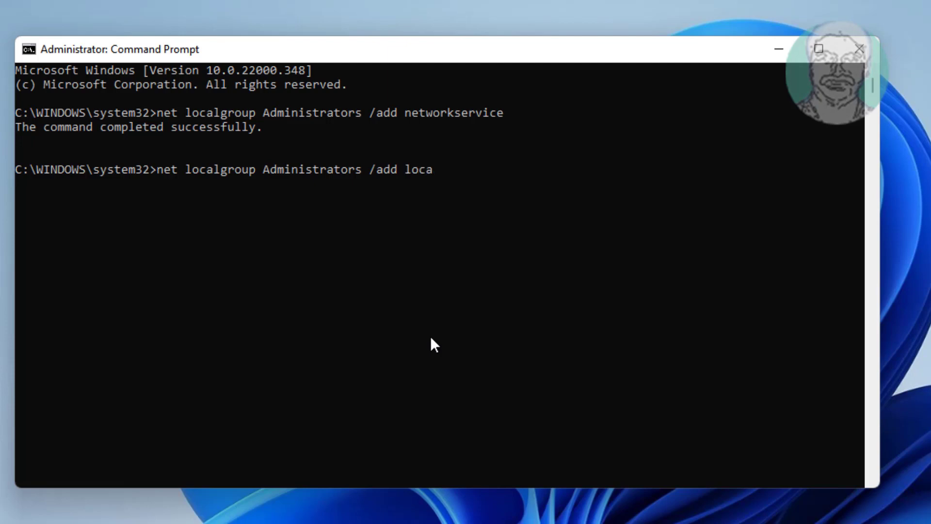
text(lserv)
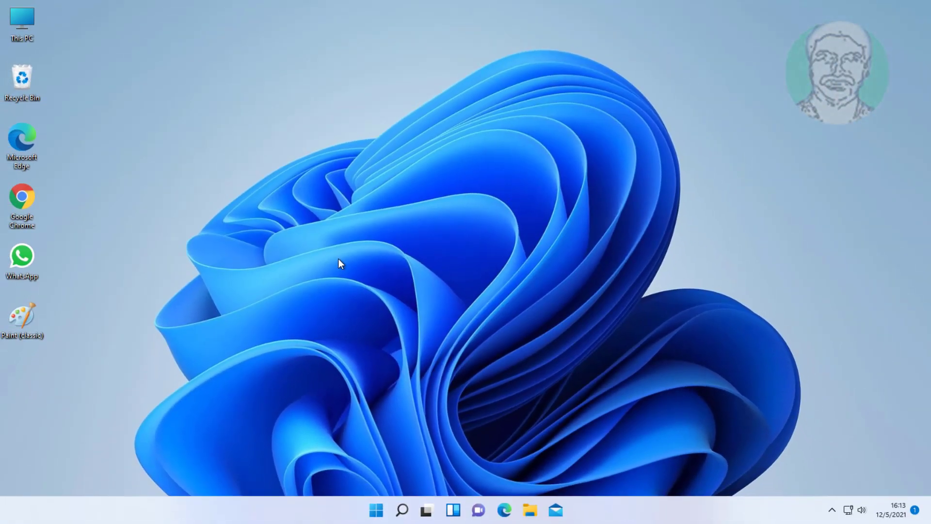
click(376, 509)
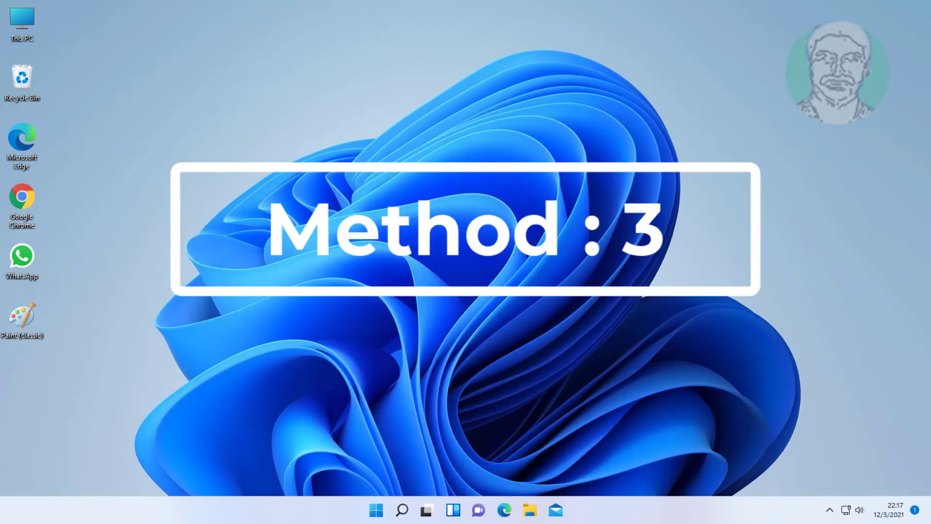
- Open Device Manager, auto-search for a better audio driver, then check Windows Update
click(401, 521)
text(device manager)
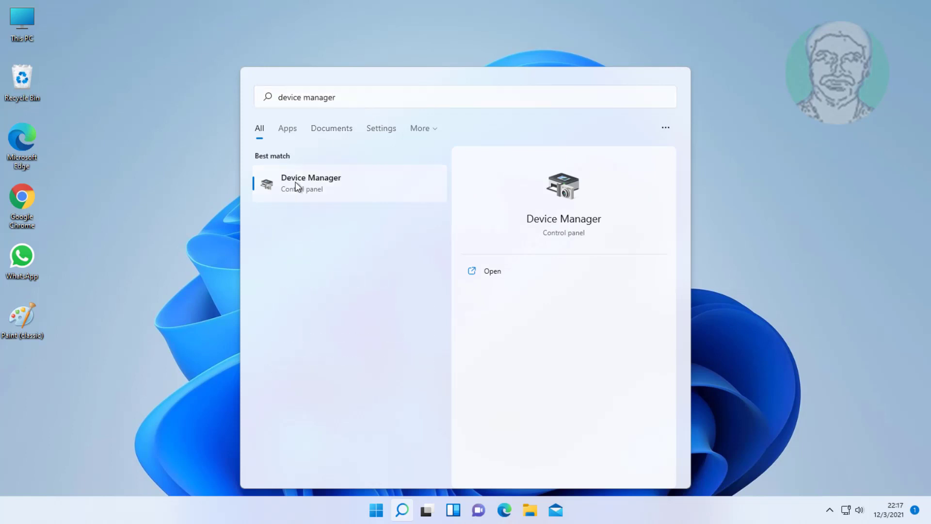
click(311, 184)
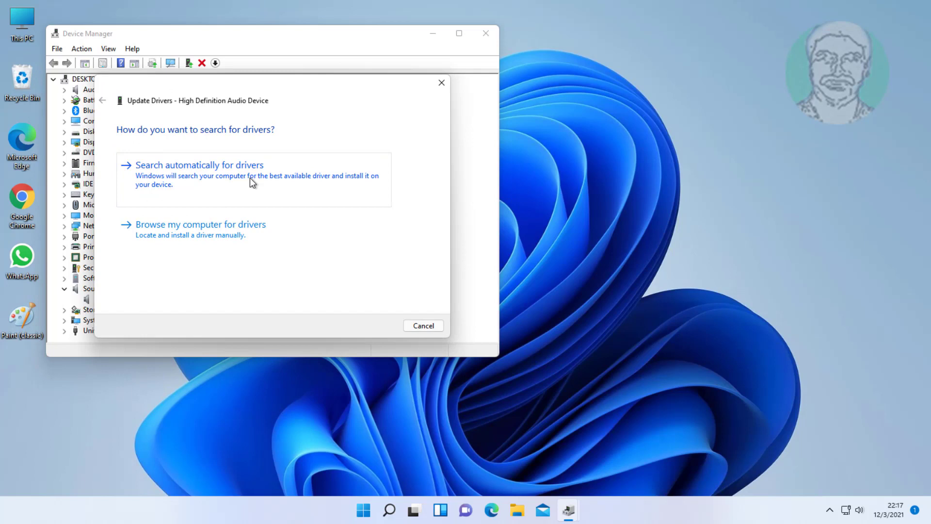
click(199, 165)
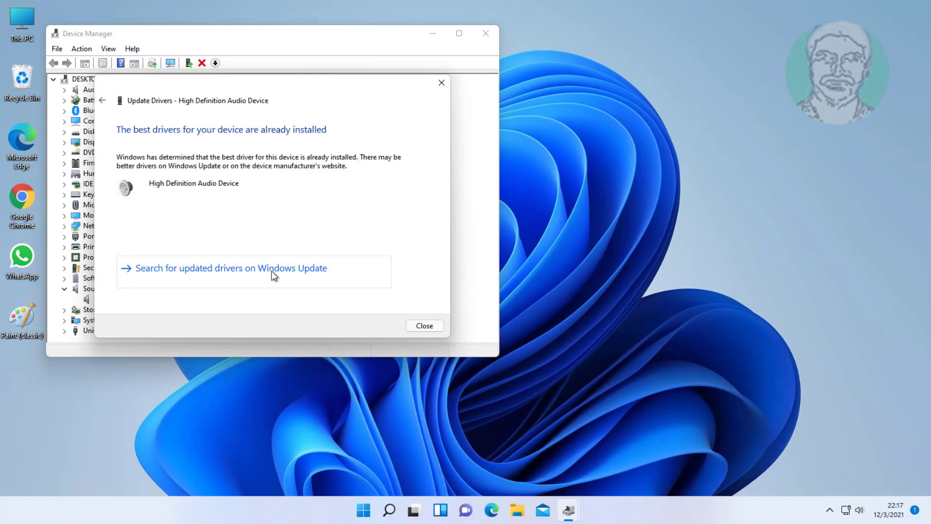
click(231, 268)
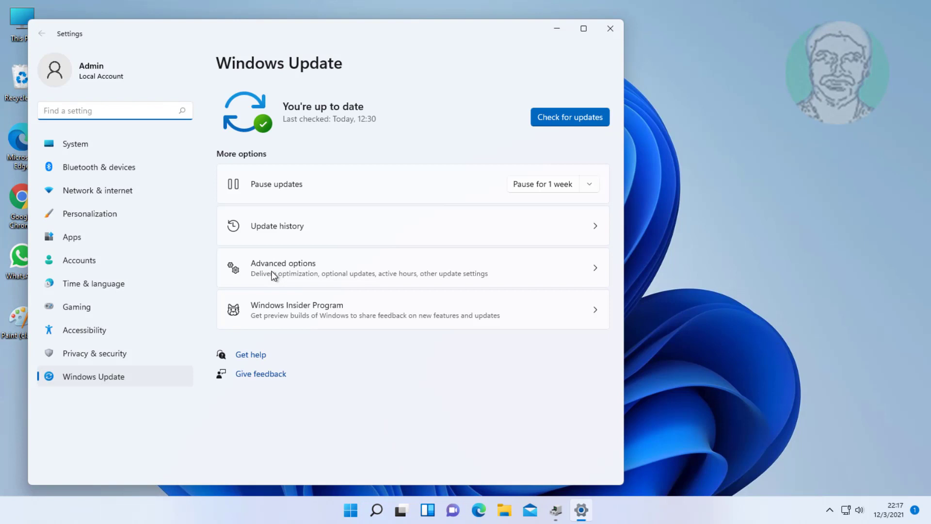
- Check for Windows updates, then close Device Manager
click(570, 117)
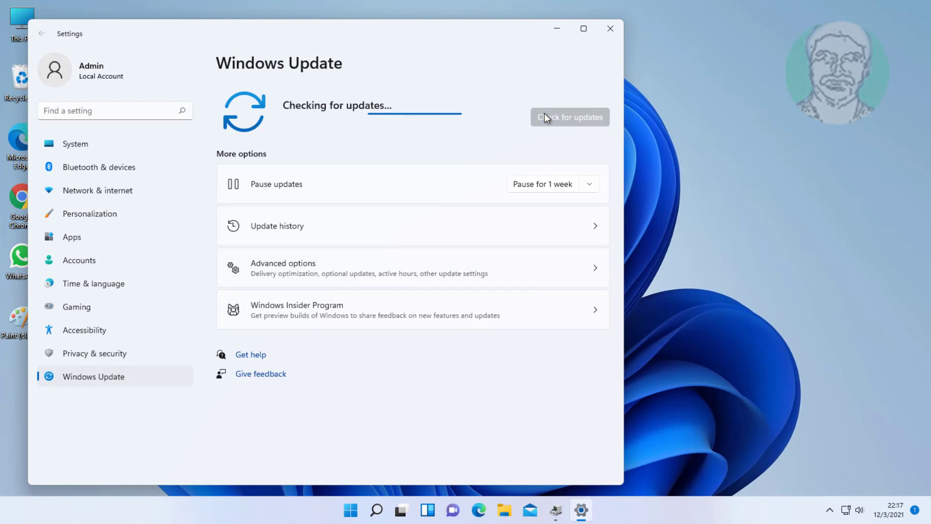
mouse_move(471, 111)
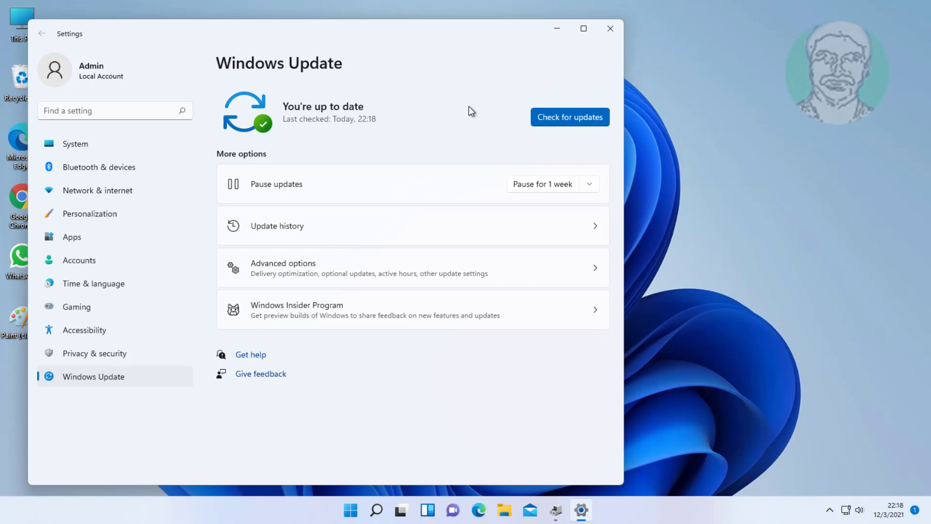
mouse_move(612, 34)
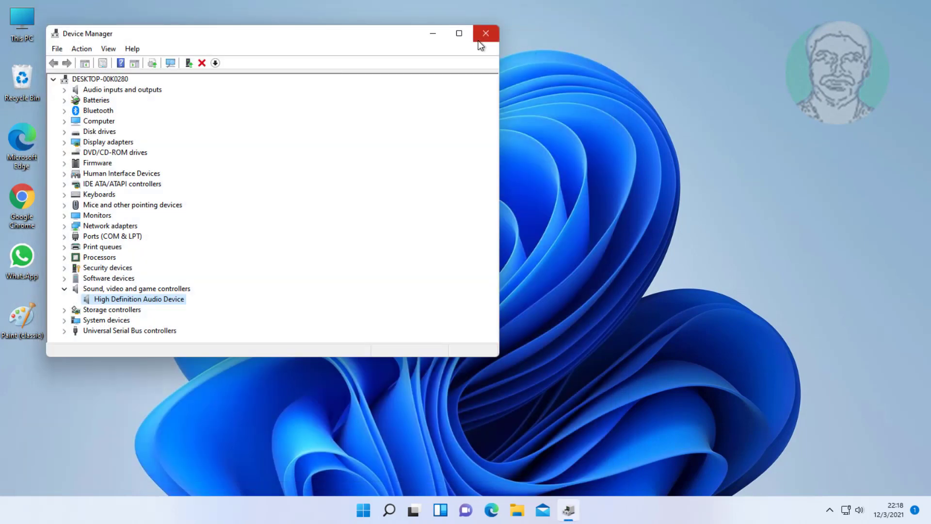
click(485, 33)
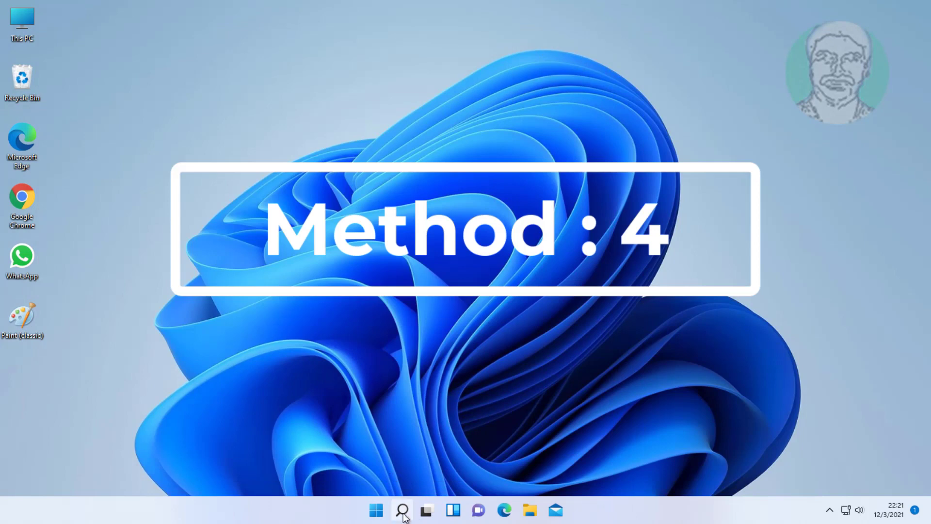
- Reopen Device Manager and right-click High Definition Audio Device under Sound, video and game controllers
click(400, 507)
text(device manager)
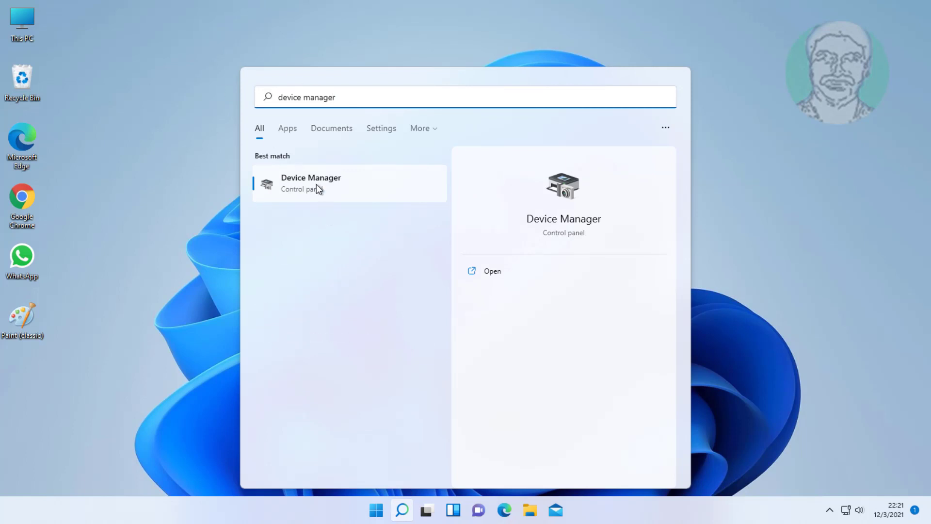
click(311, 182)
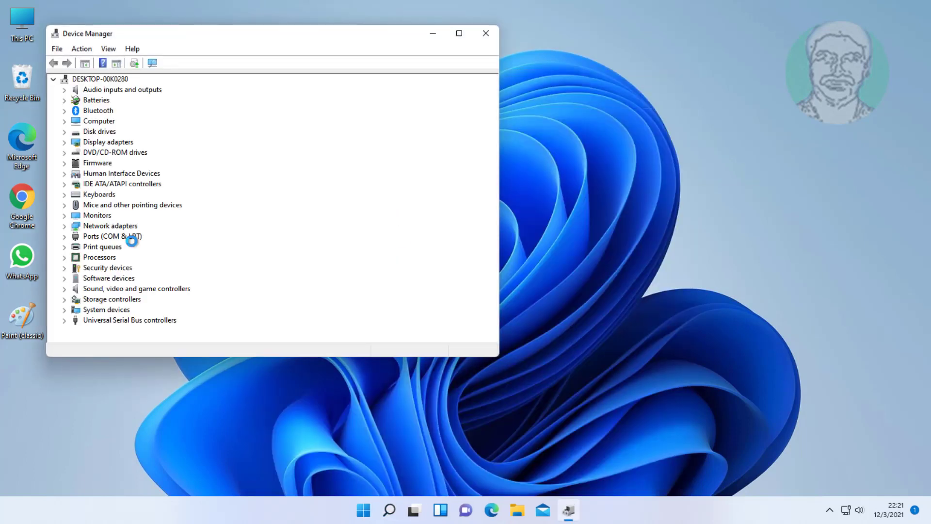
click(136, 289)
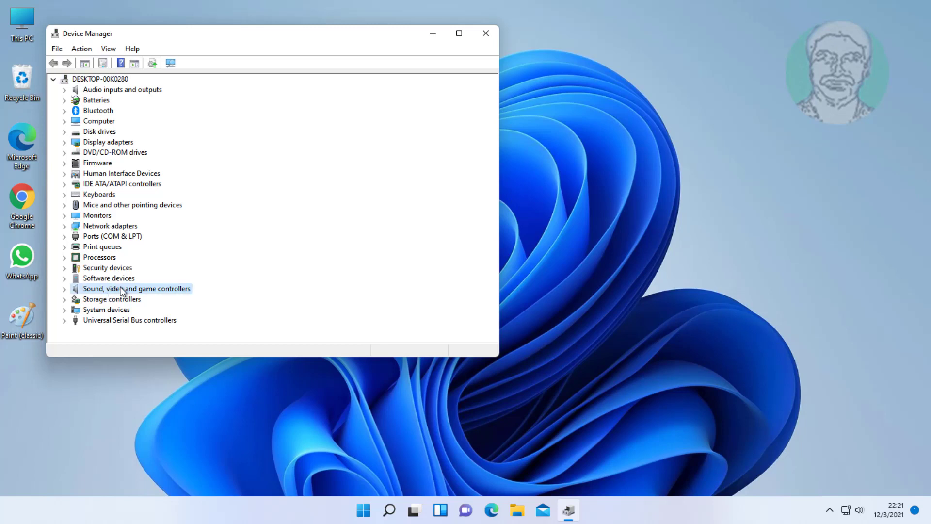
click(64, 289)
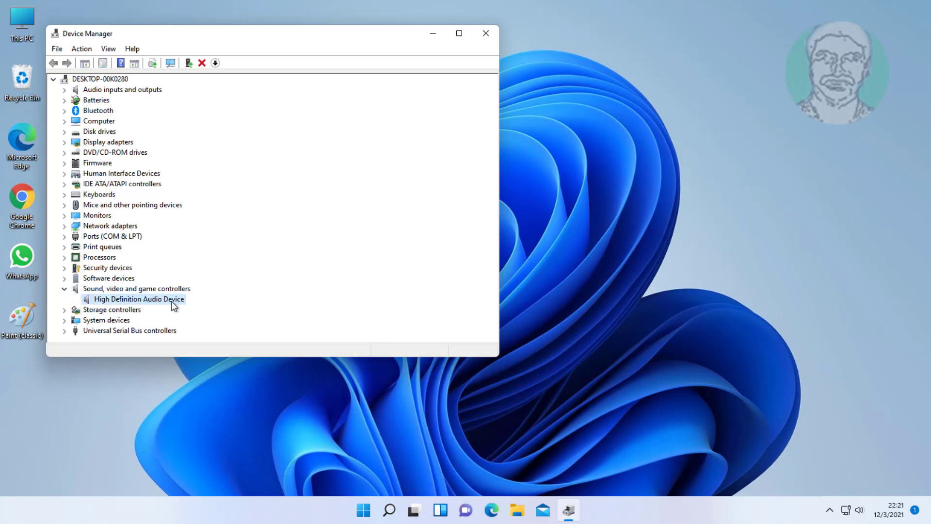
right_click(140, 299)
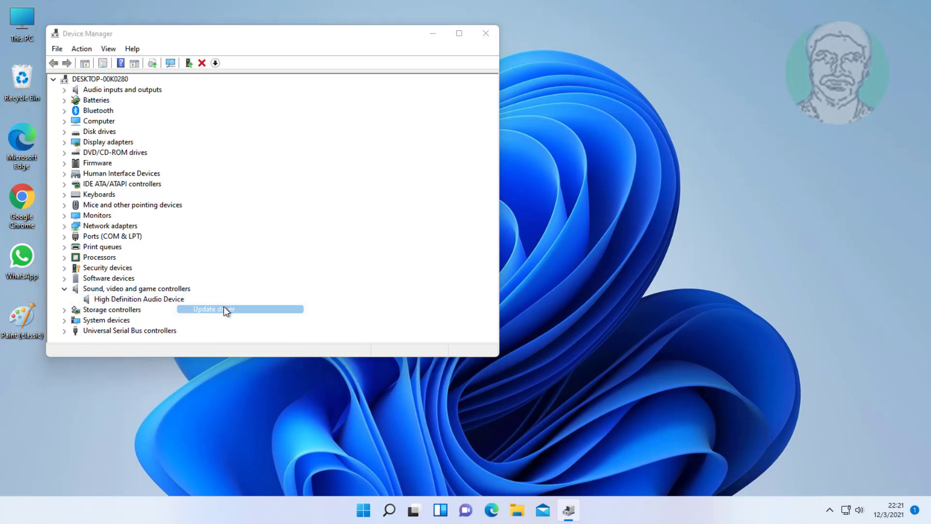
- Update the driver by picking High Definition Audio Device from this computer's driver list
click(228, 309)
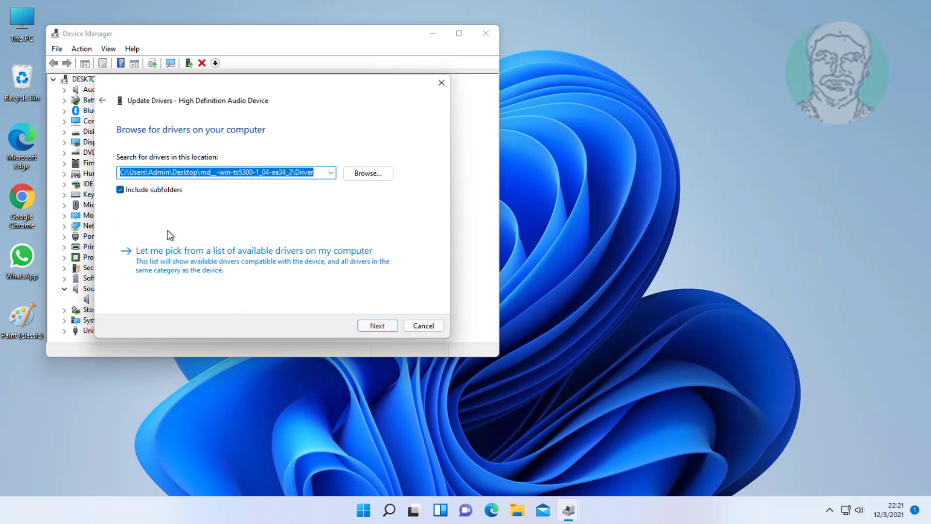
mouse_move(333, 255)
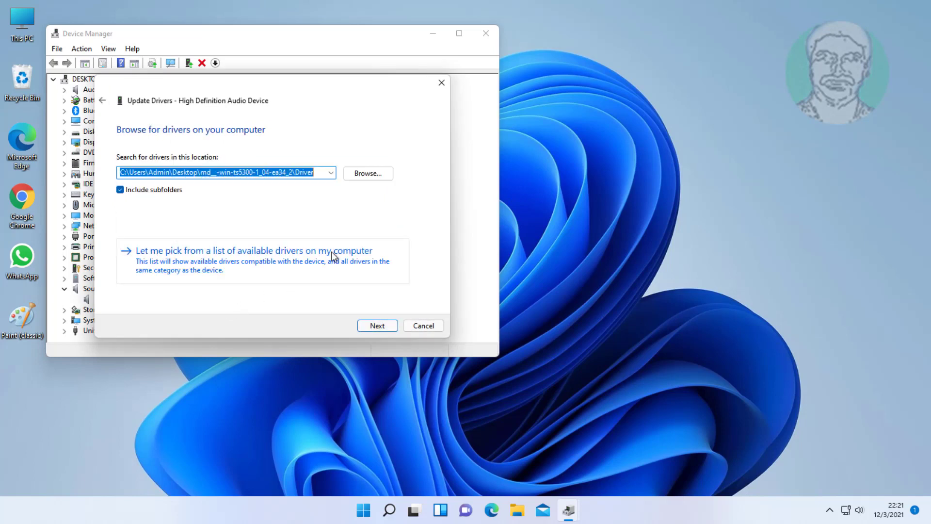
click(253, 251)
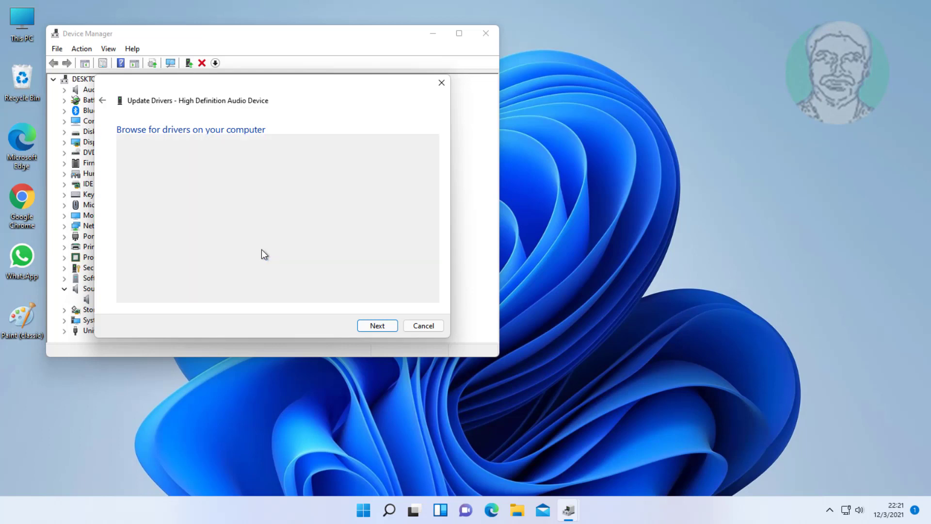
click(377, 325)
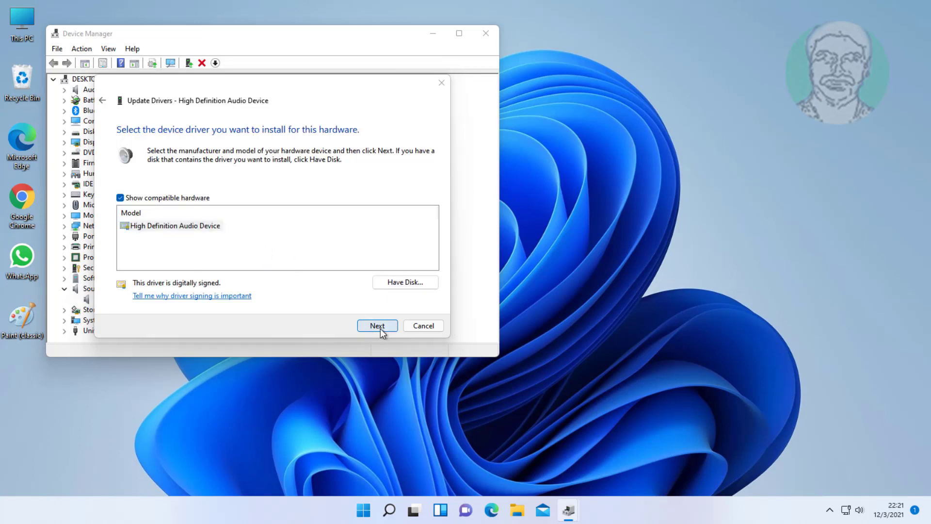
click(377, 325)
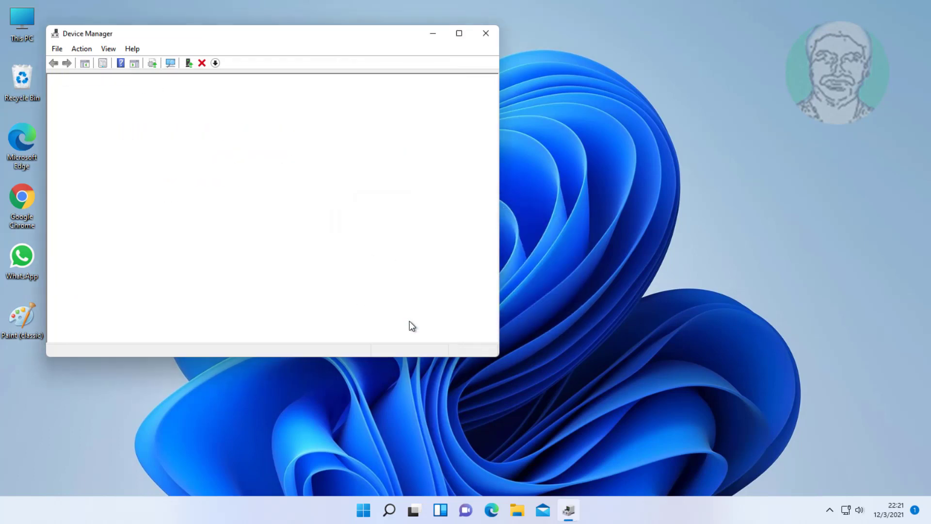
- Close Device Manager and open Windows search
click(486, 33)
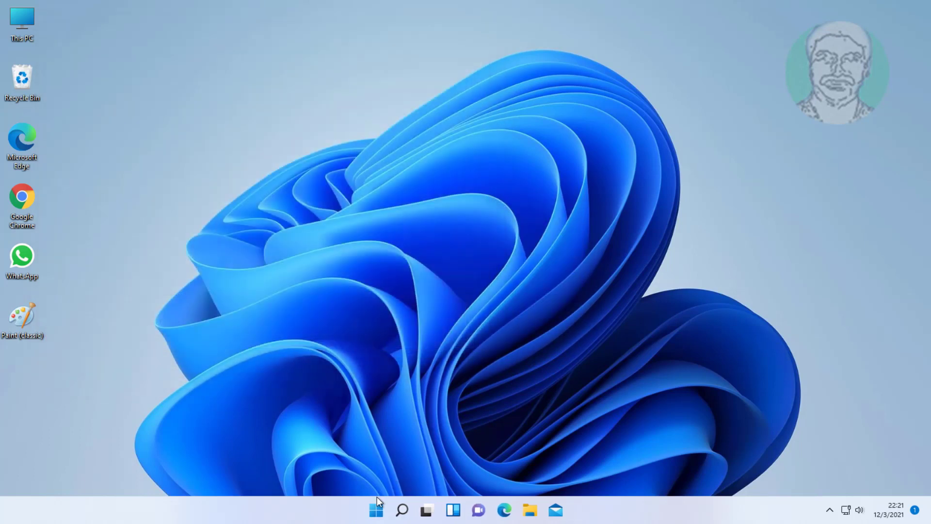
click(373, 522)
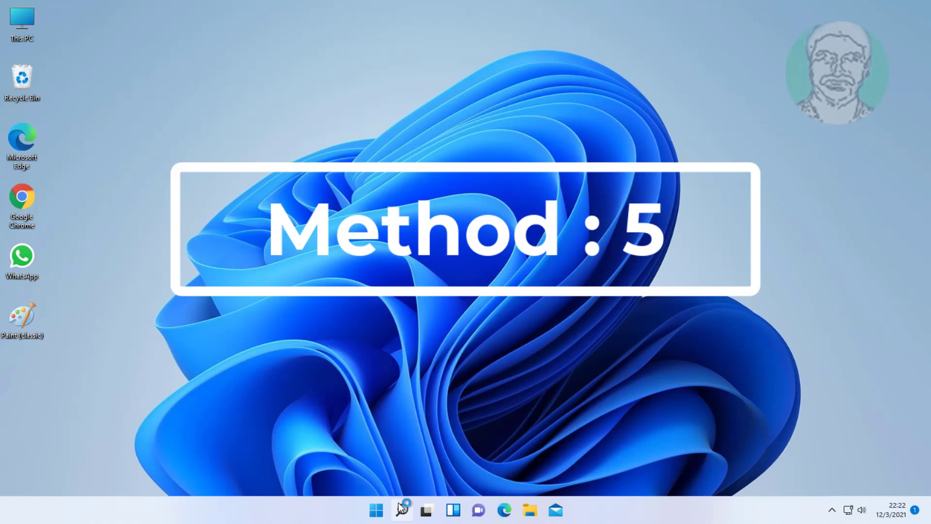
- Uninstall High Definition Audio Device in Device Manager, close it, and open Start
text(Device Manager)
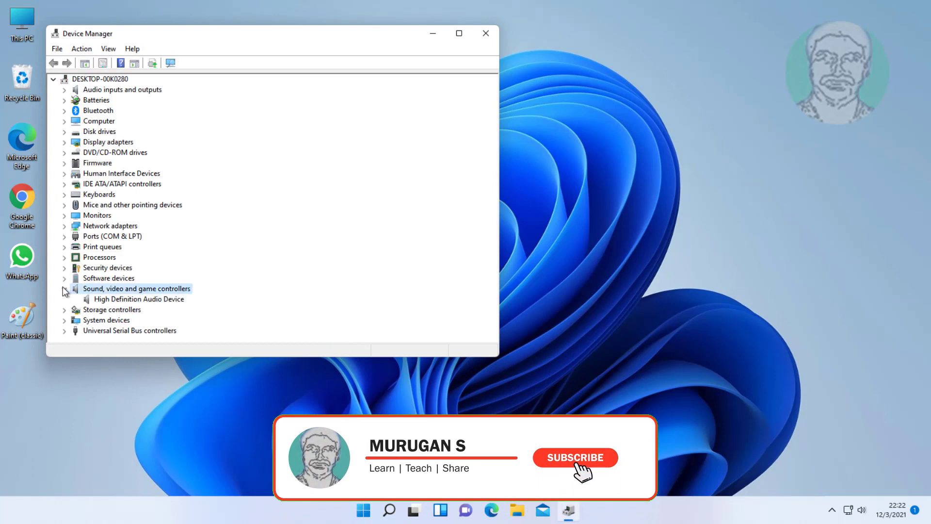
right_click(136, 299)
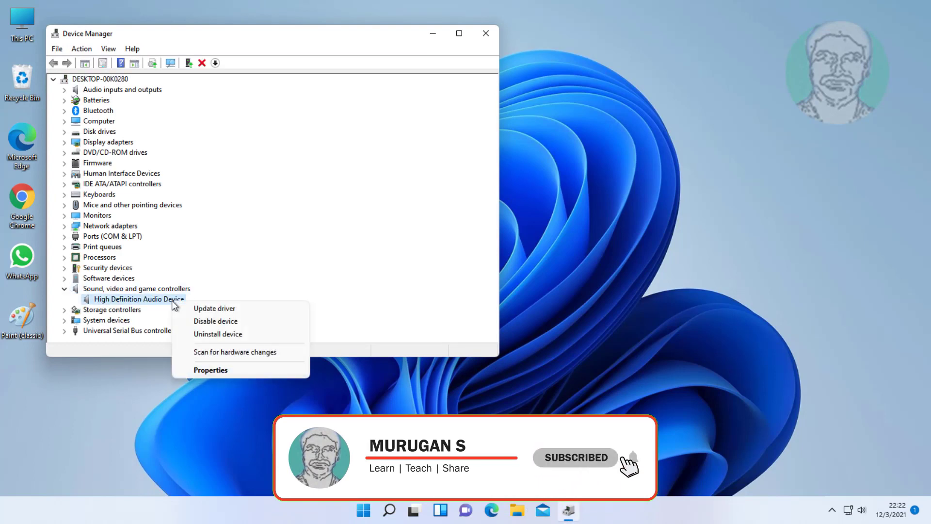
click(218, 334)
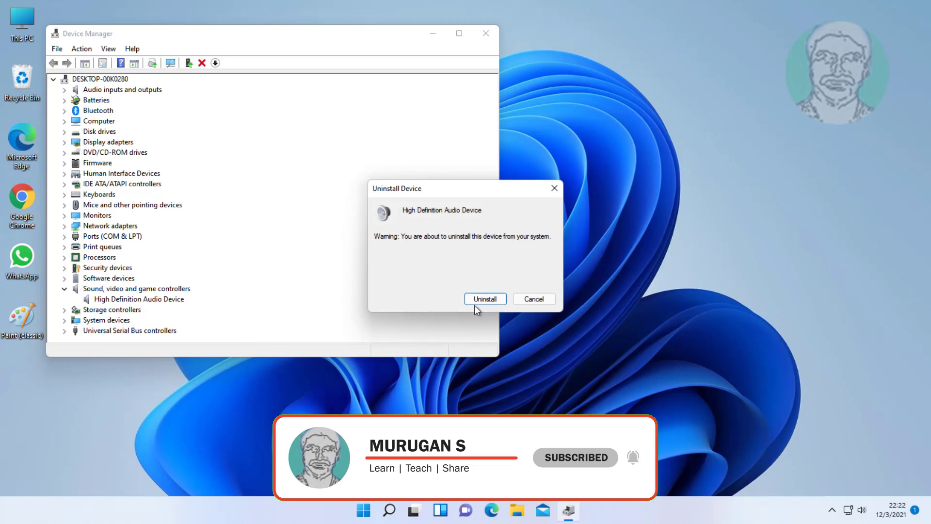
click(485, 299)
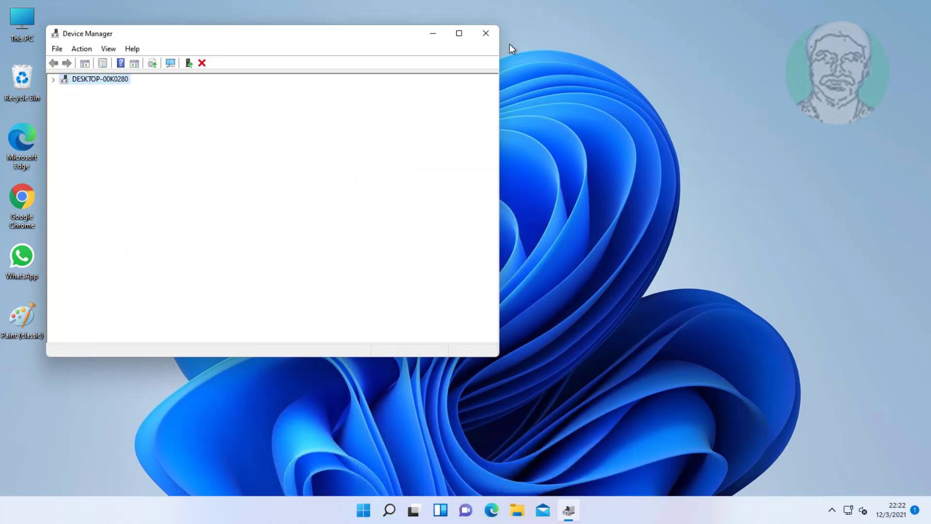
click(486, 33)
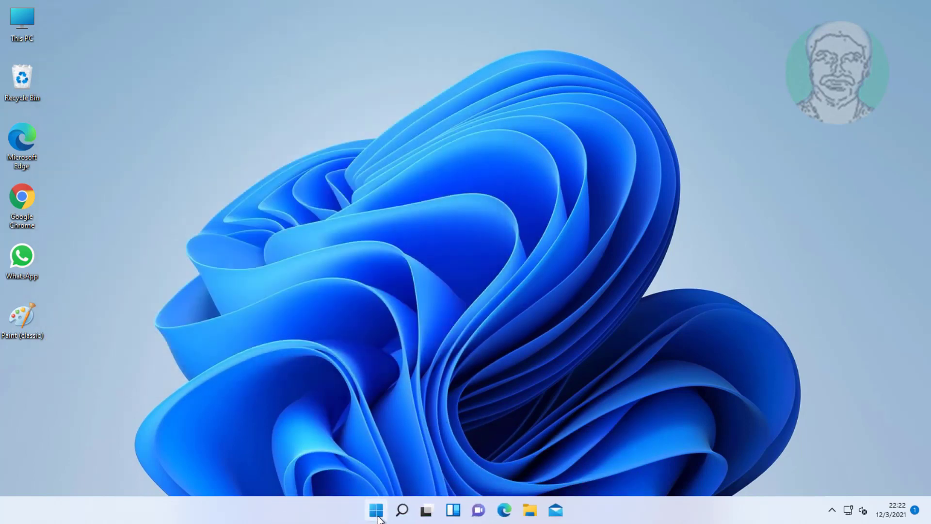
click(375, 523)
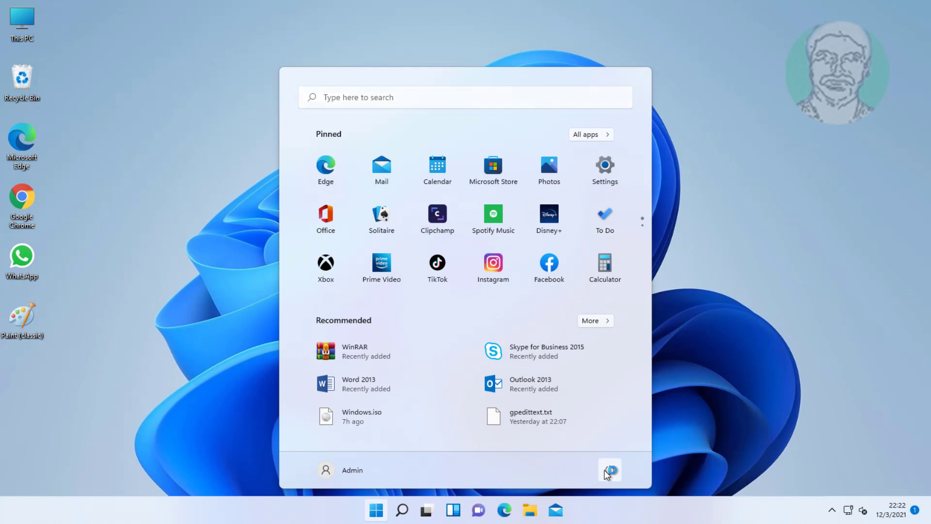